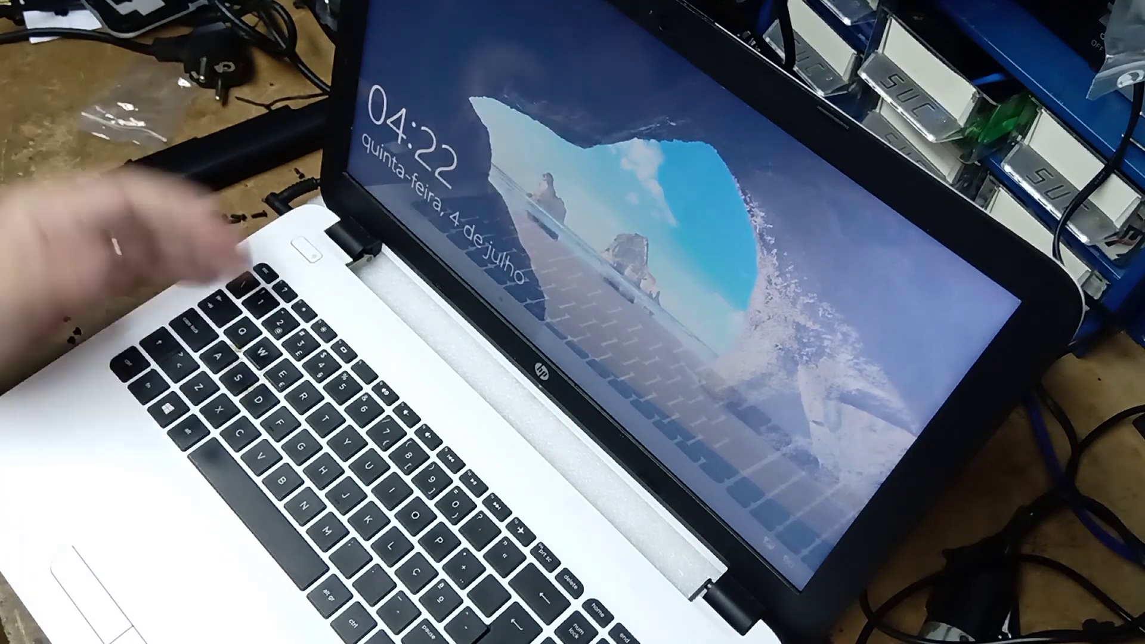
Step: Dismiss the Windows 10 lock screen to reveal the account sign-in screen
{"action": "key", "text": "enter"}
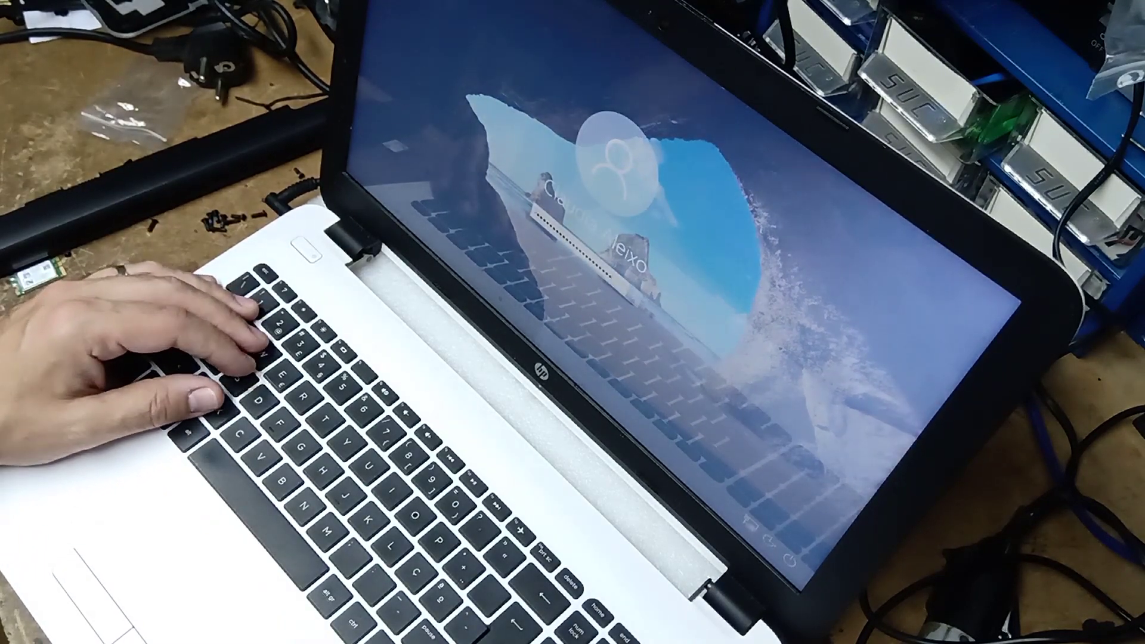